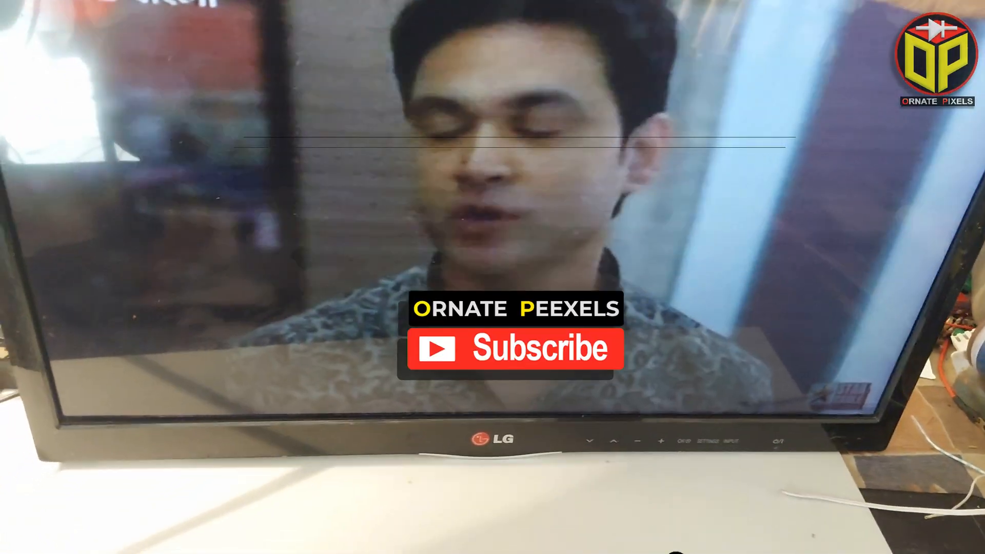
click(513, 349)
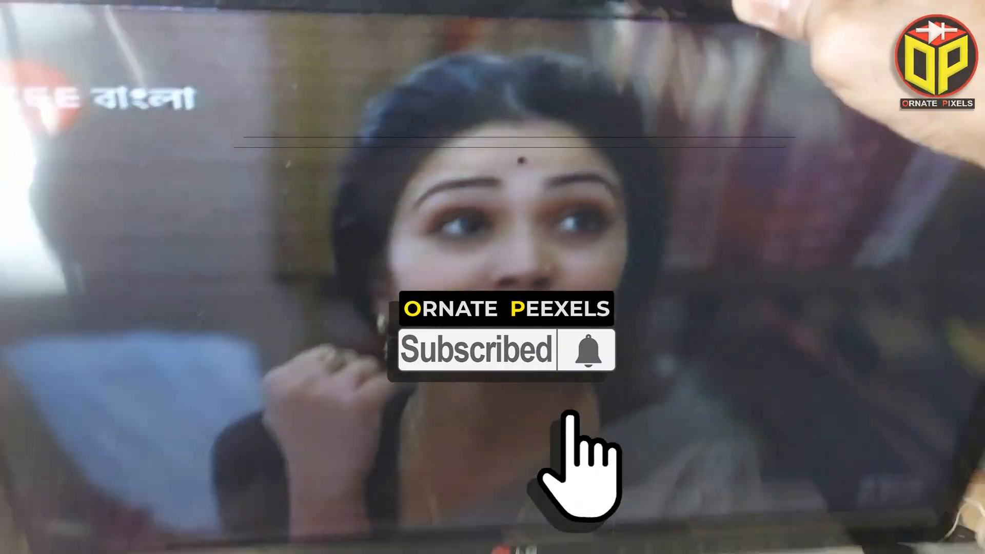